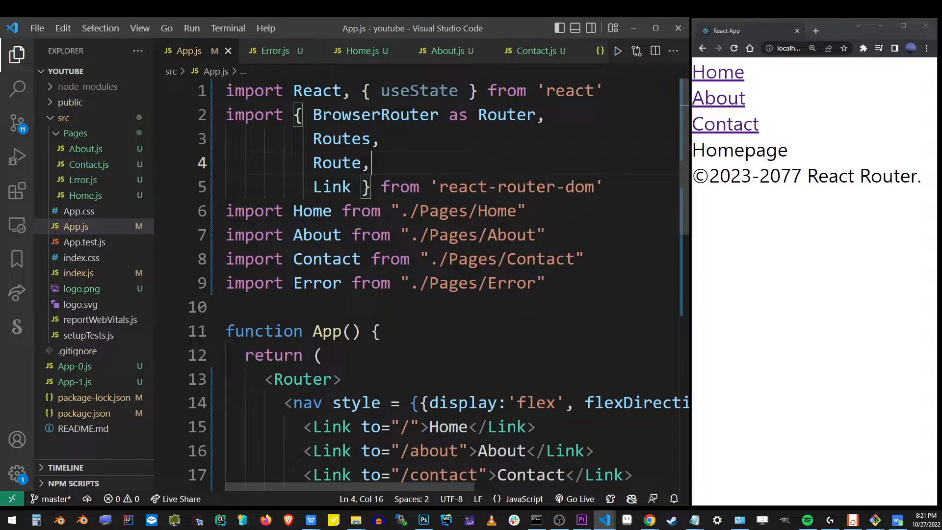
Review App.js's BrowserRouter, Router alias and Routes imports from react-router-dom.
double_click(254, 114)
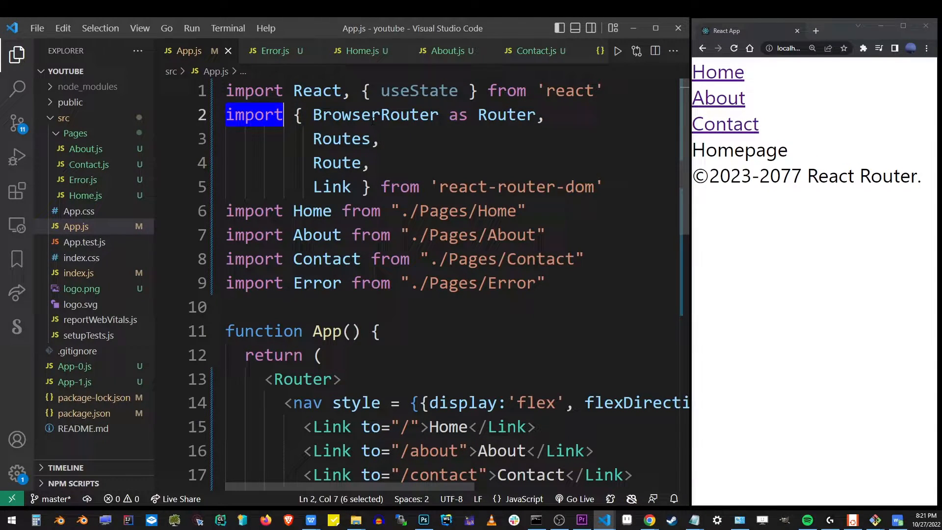
double_click(375, 114)
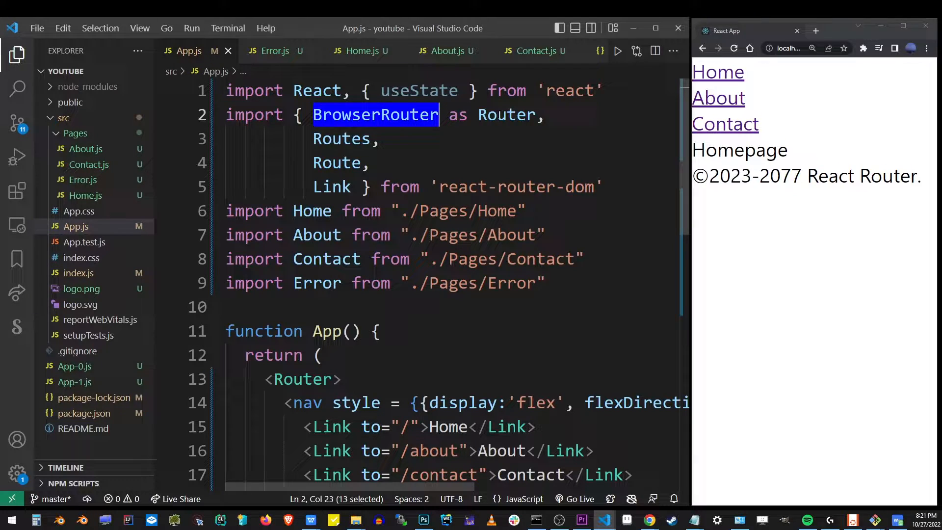
double_click(302, 379)
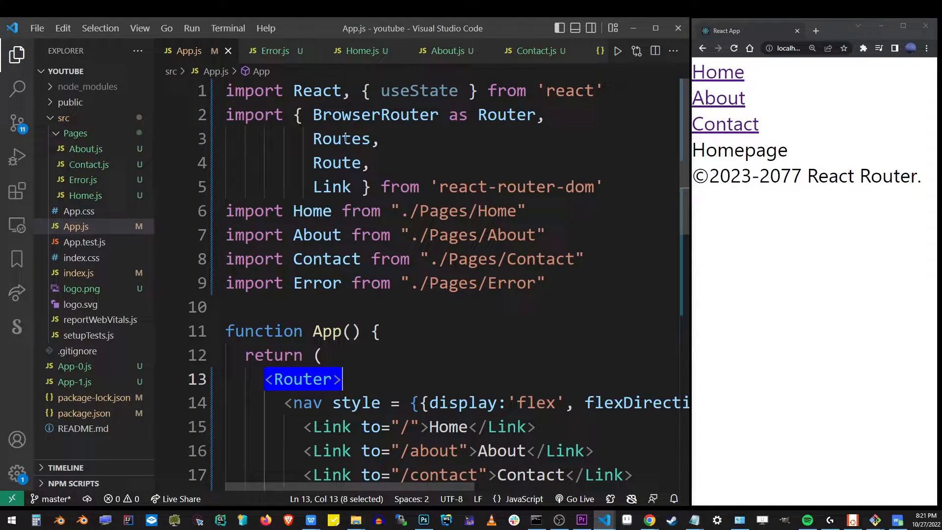
double_click(342, 139)
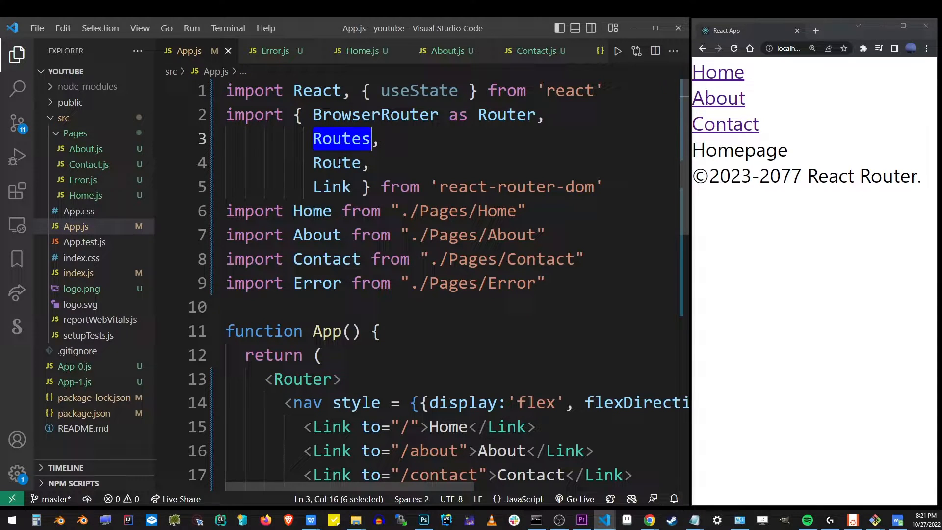
double_click(331, 187)
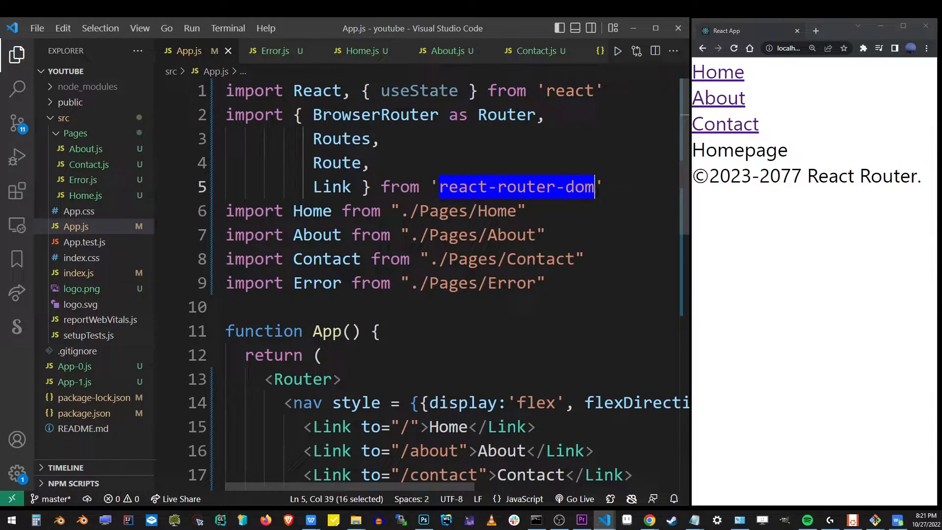
Run npm install react-router-dom@6 --save in a new Git Bash terminal.
click(227, 29)
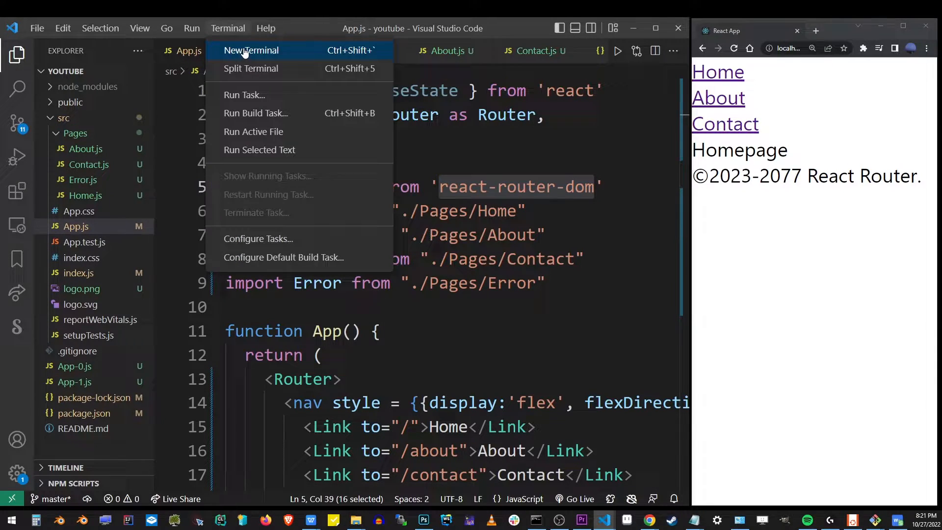
click(251, 50)
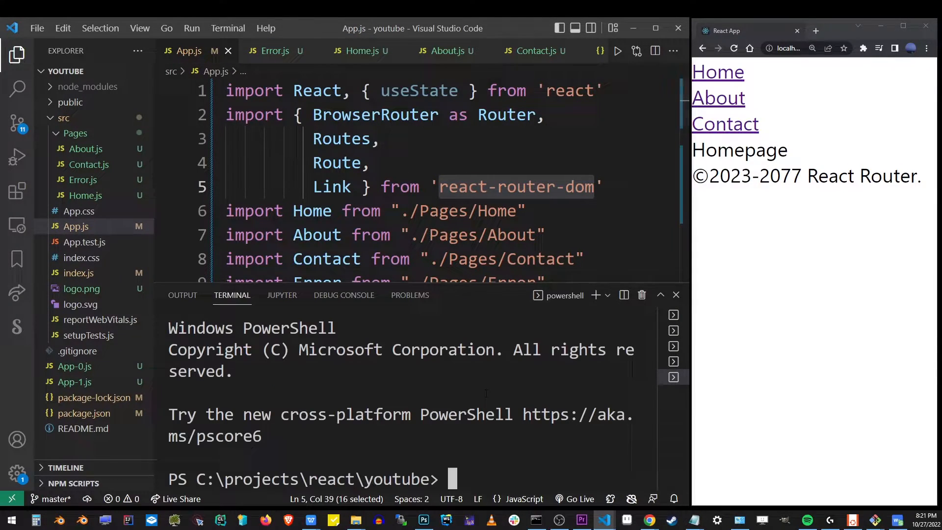
click(607, 295)
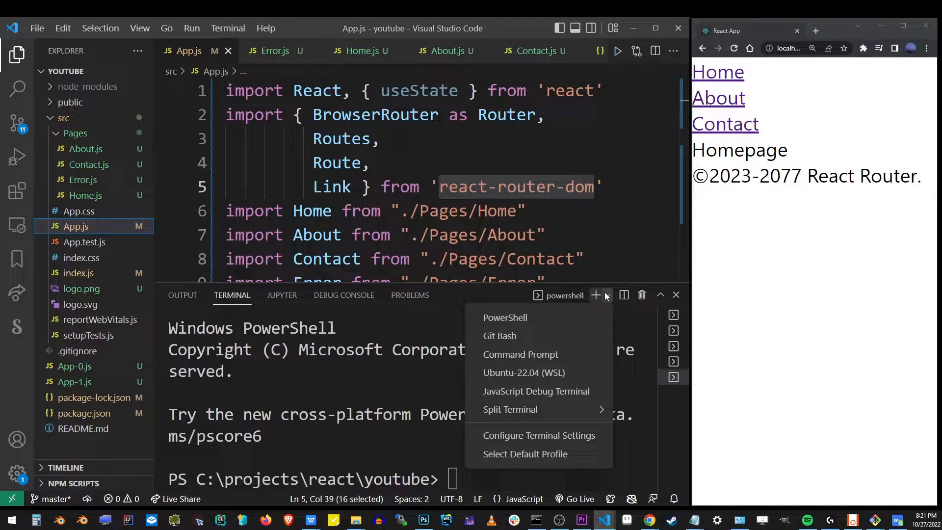
click(499, 335)
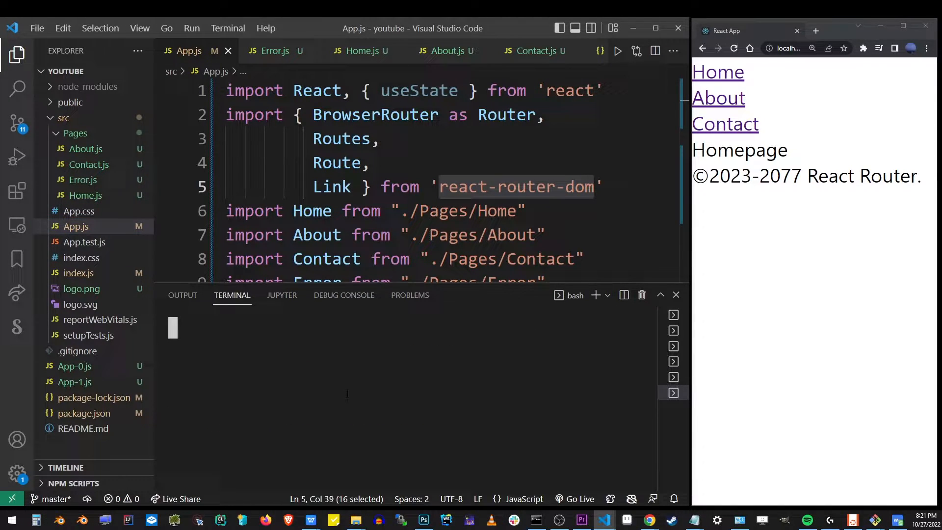
click(361, 390)
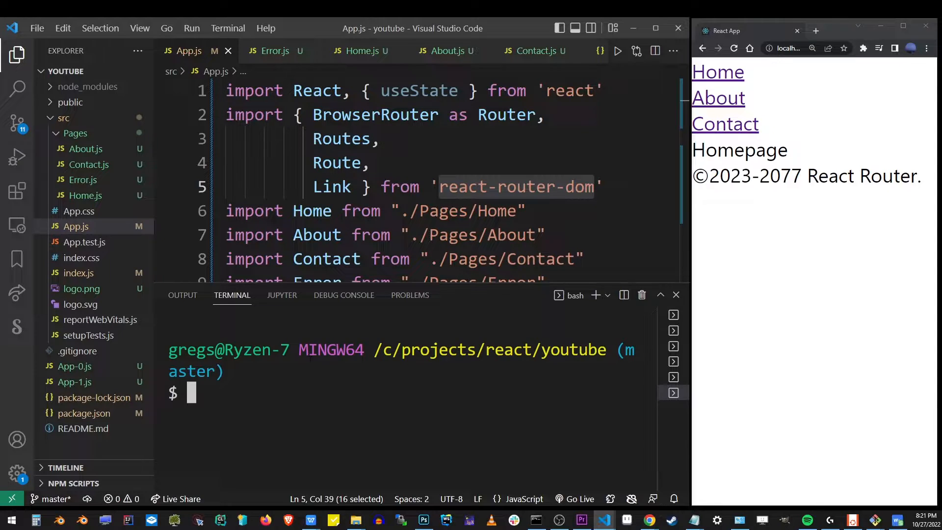
text(npm install)
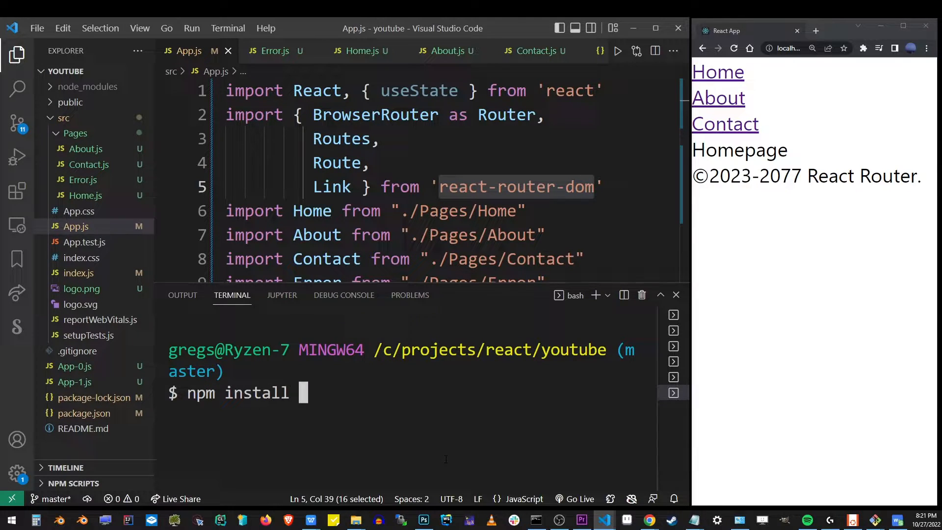
text(react-r)
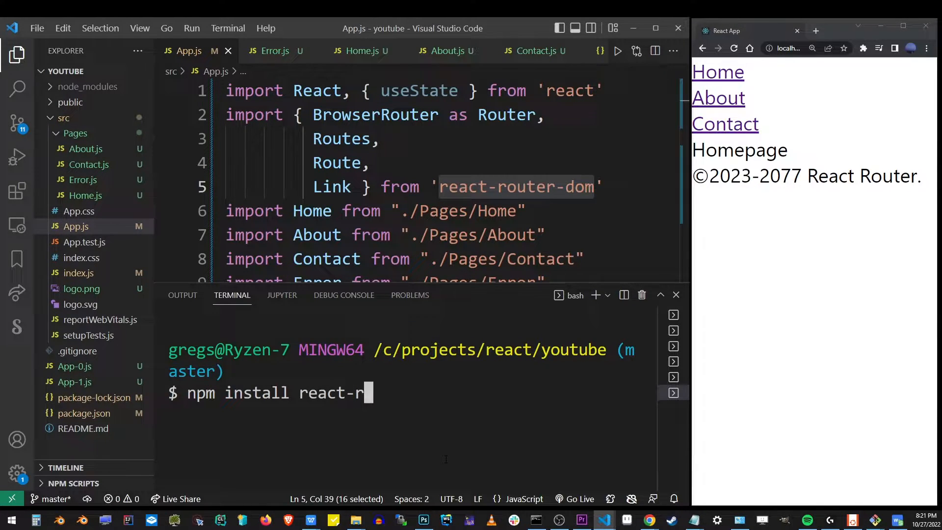
text(outer-dom@6 --save)
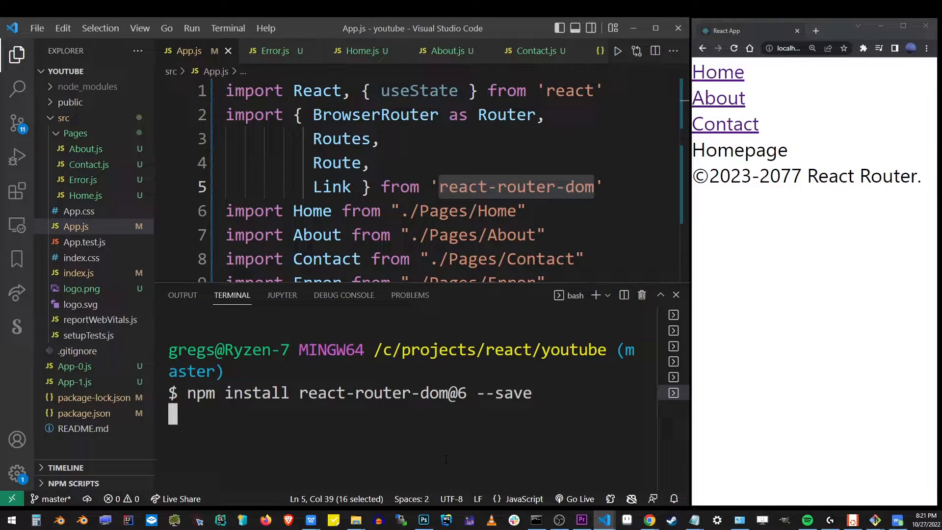
key(Return)
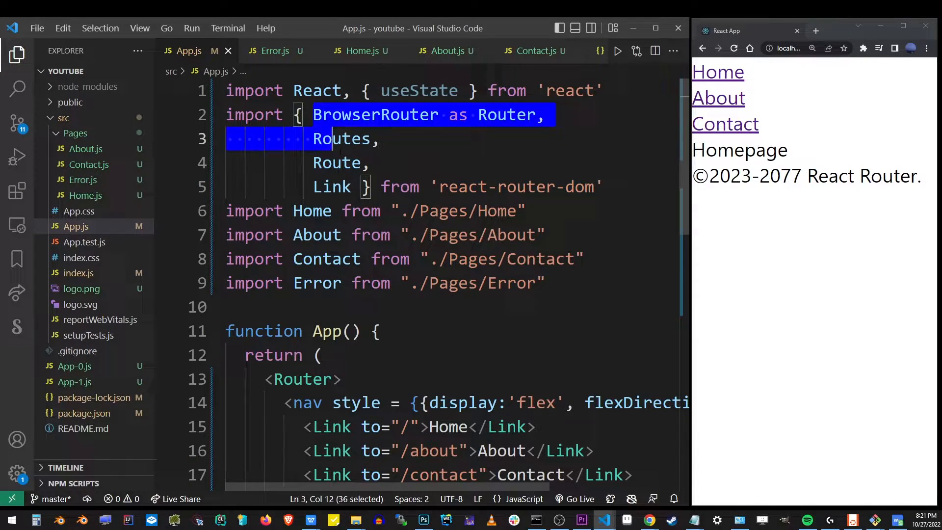
Open About.js from the src/Pages folder in the Explorer.
click(420, 187)
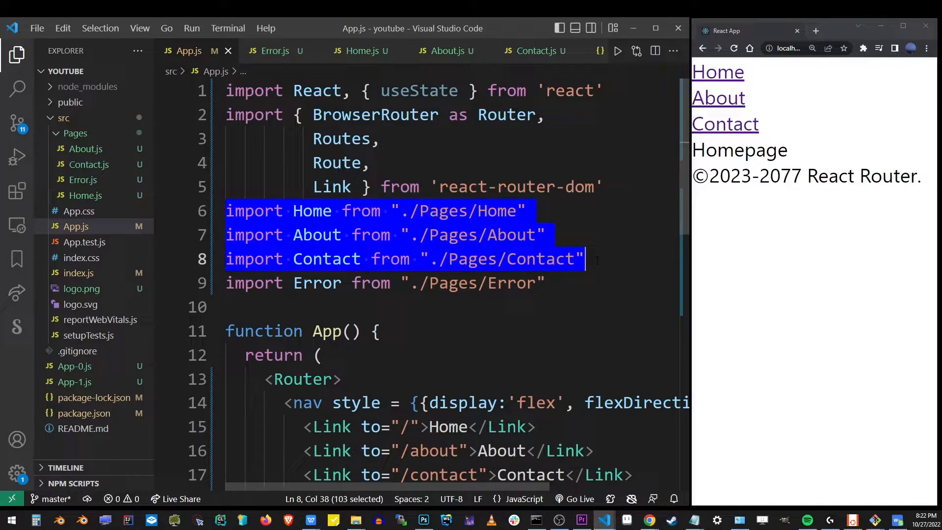
double_click(443, 211)
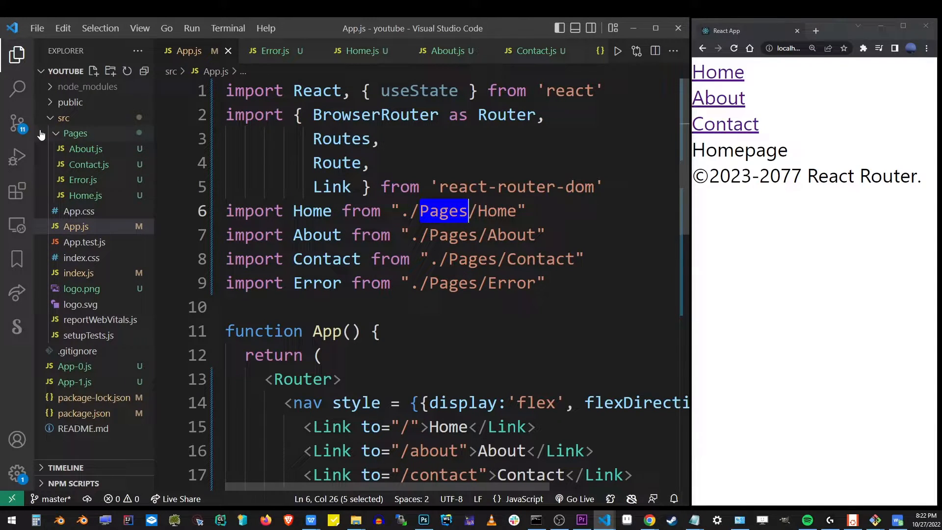
click(63, 118)
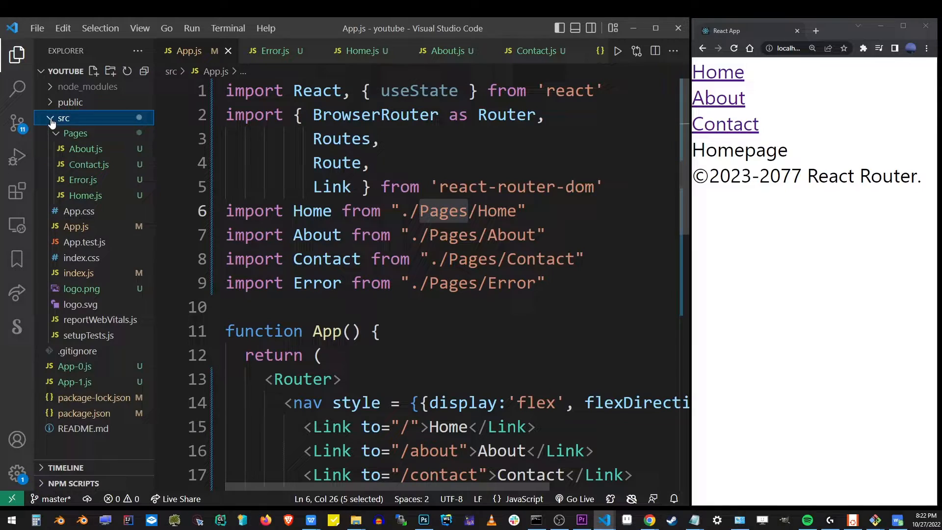
click(76, 133)
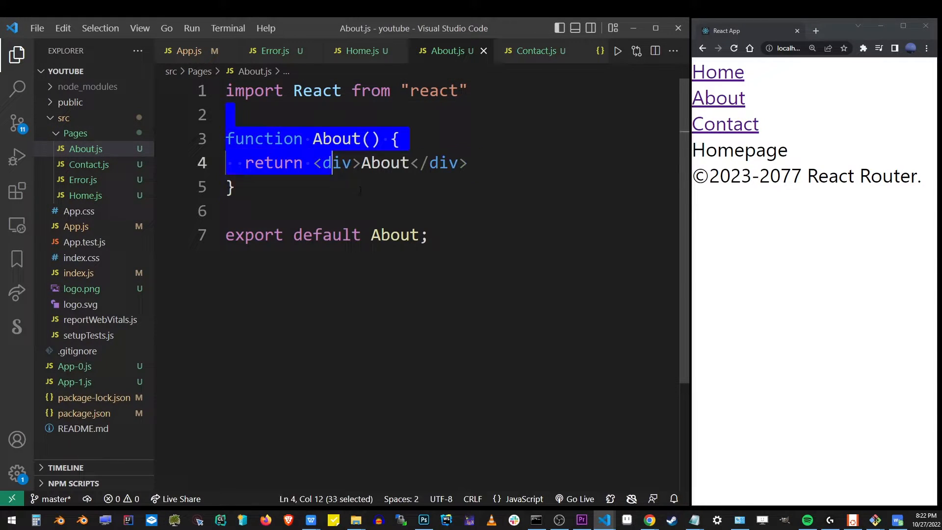
Review the About, Home and Error page components, then return to App.js.
double_click(254, 235)
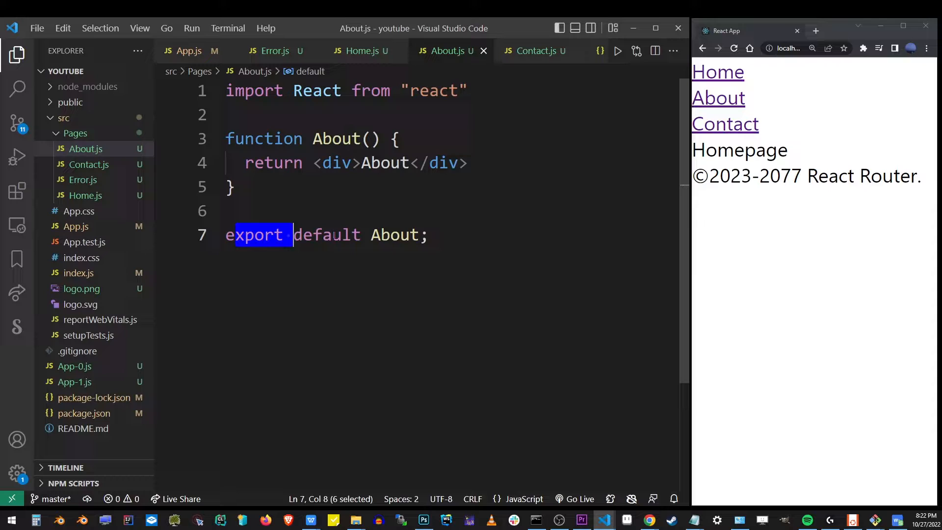
click(427, 235)
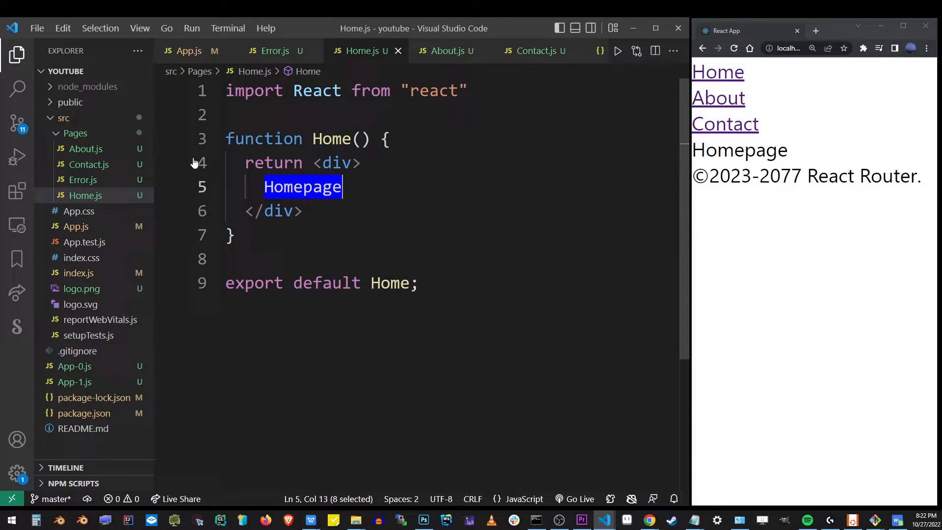
click(83, 179)
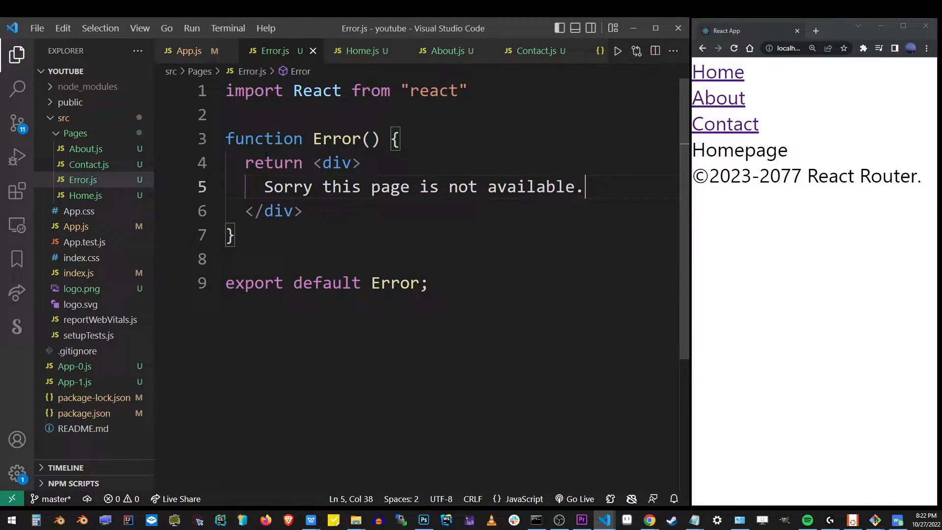
click(75, 226)
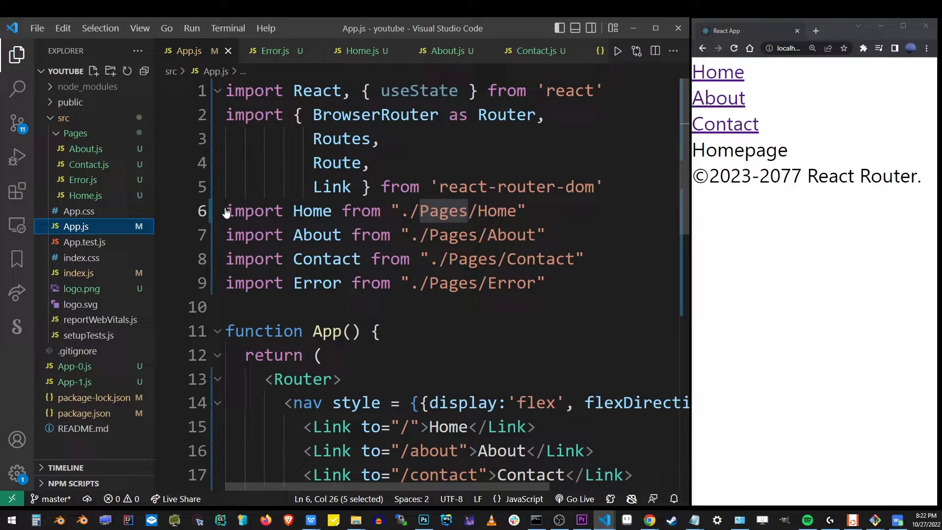
double_click(443, 211)
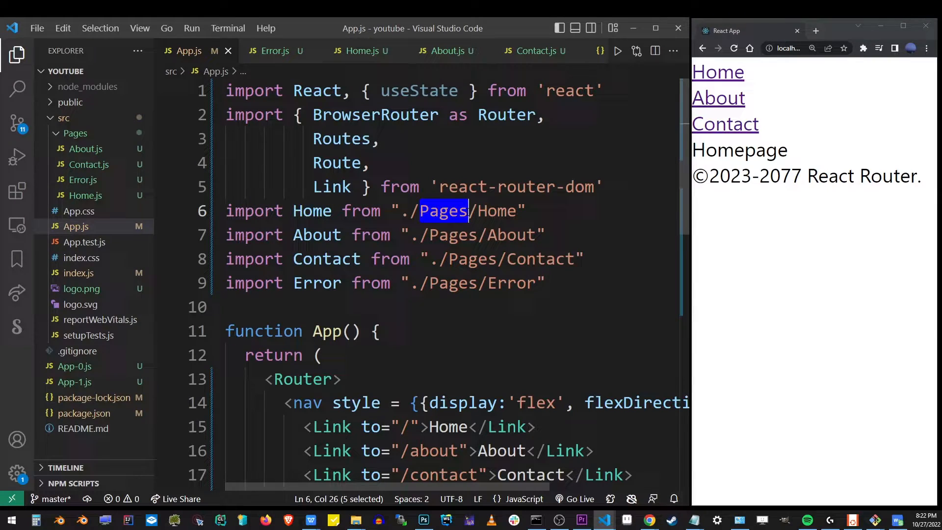
double_click(496, 211)
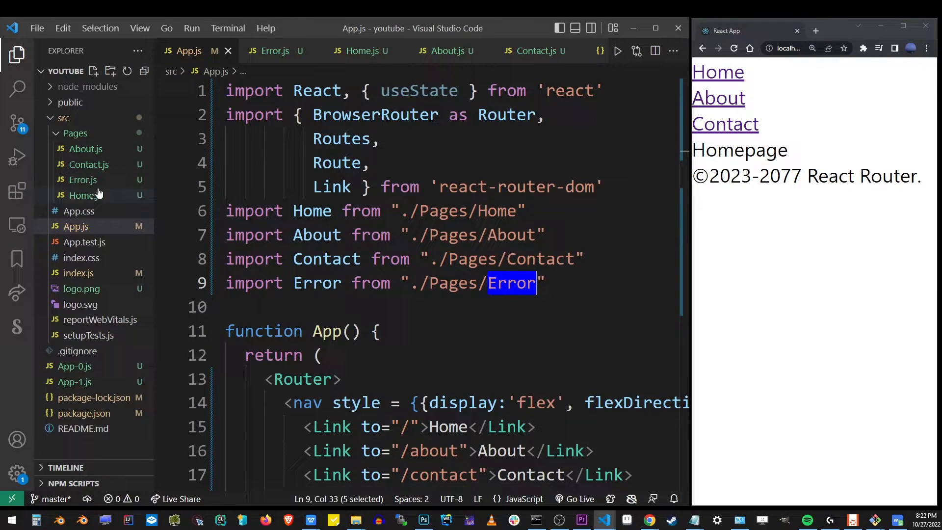
click(409, 235)
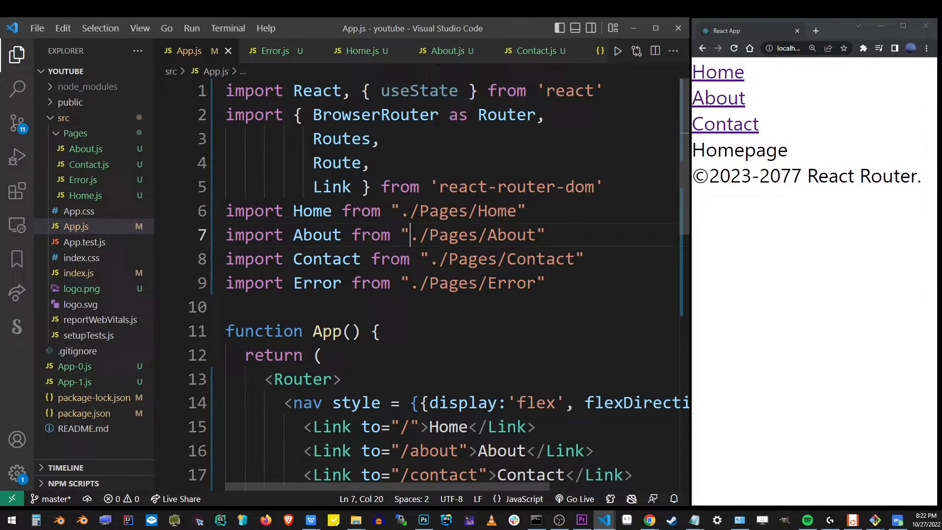
scroll(down, 3)
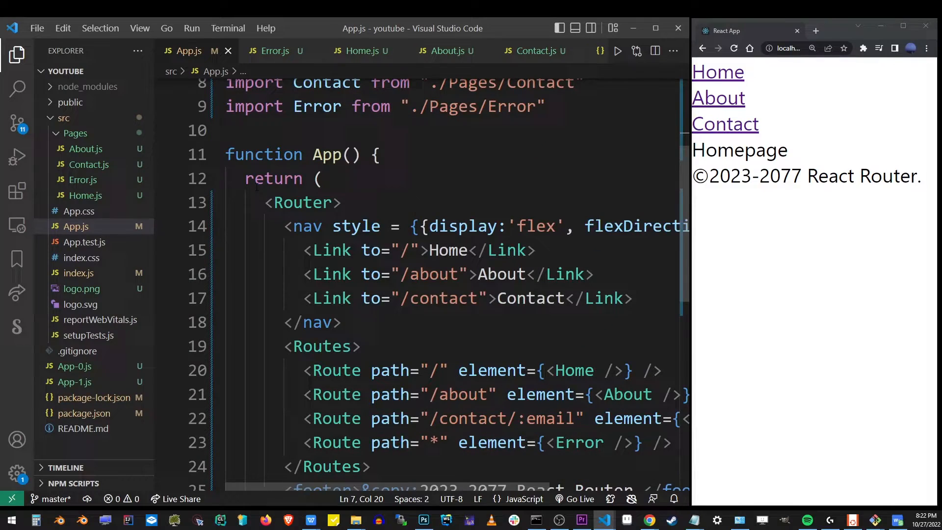
click(342, 203)
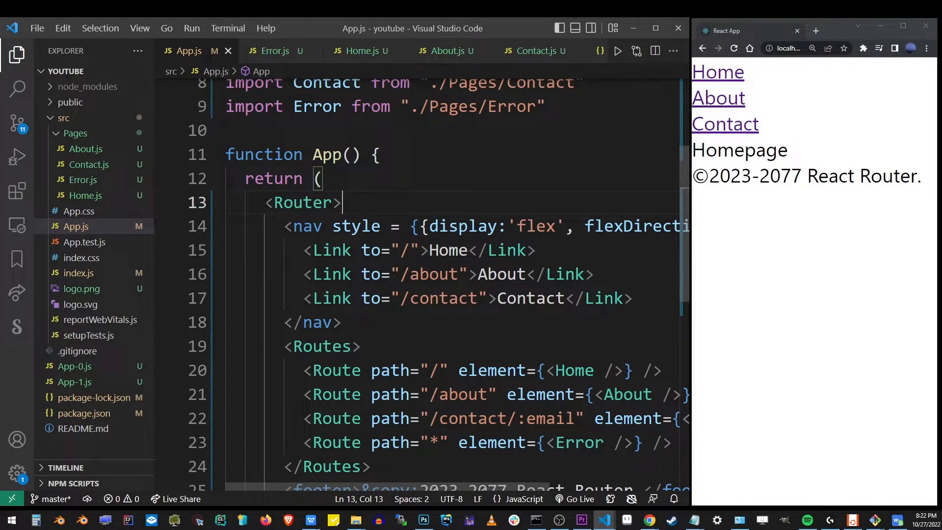
click(342, 323)
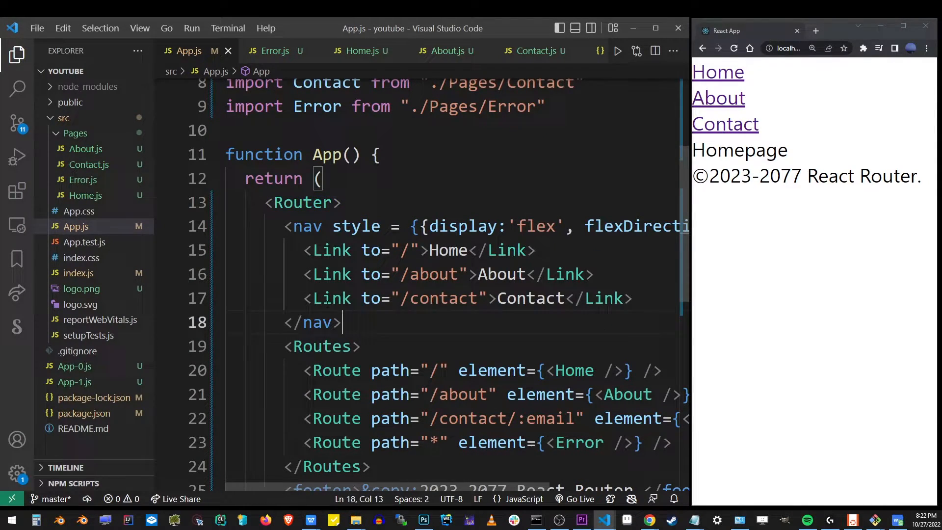
double_click(406, 250)
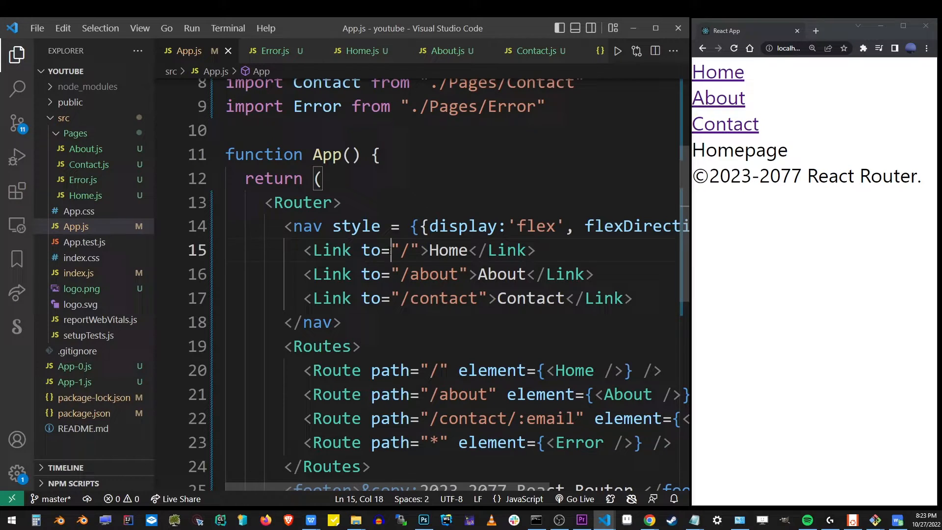
double_click(331, 274)
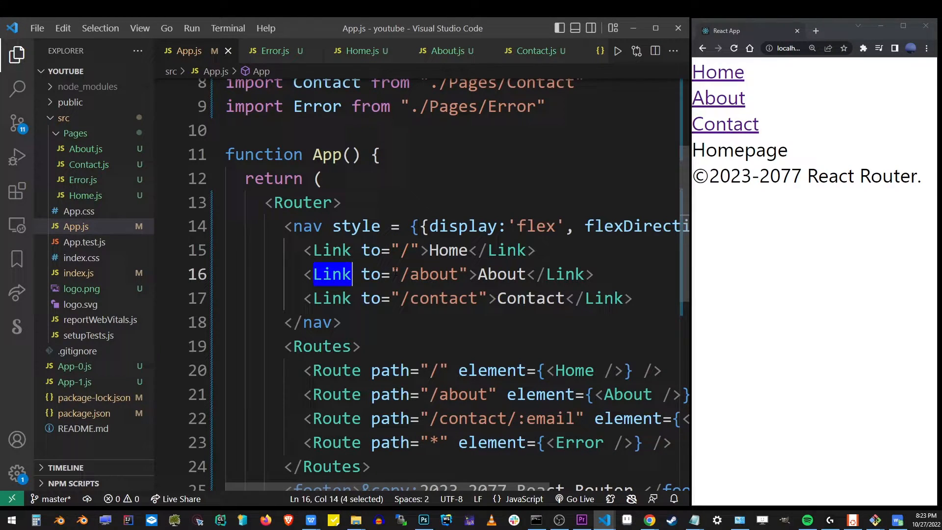
double_click(428, 274)
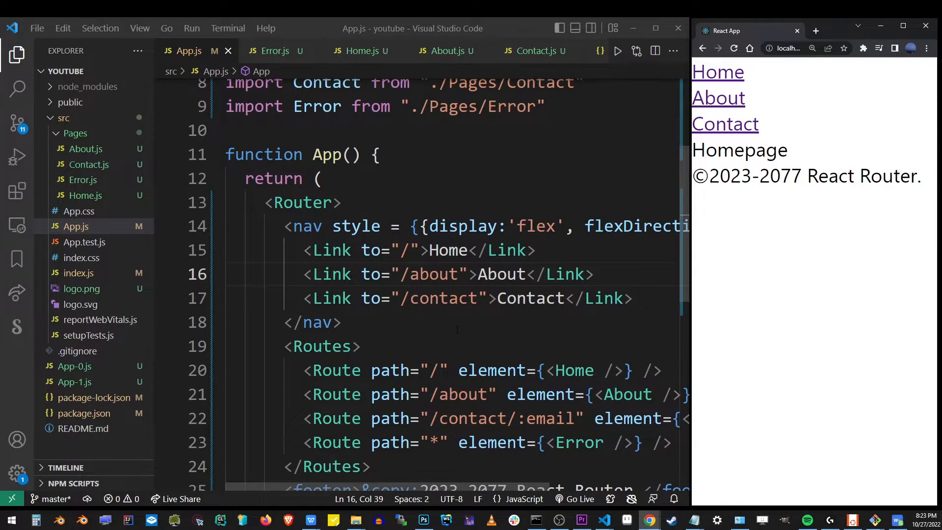
Change the contact Route path from '/contact/:email' to '/contact' in App.js.
scroll(down, 3)
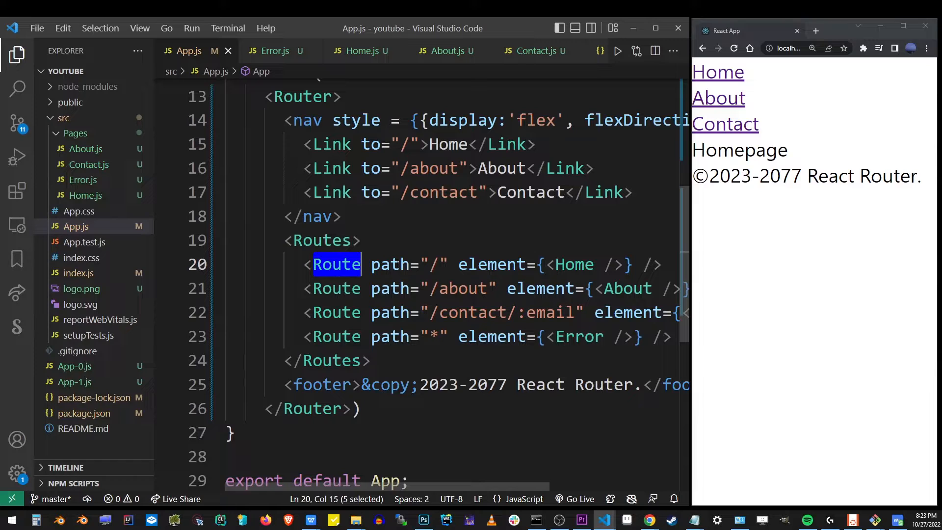
click(427, 265)
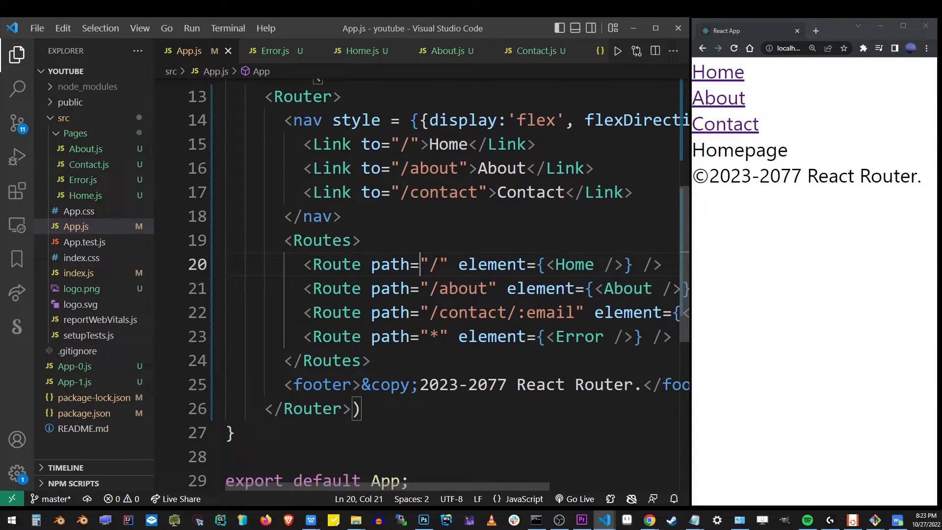
double_click(403, 144)
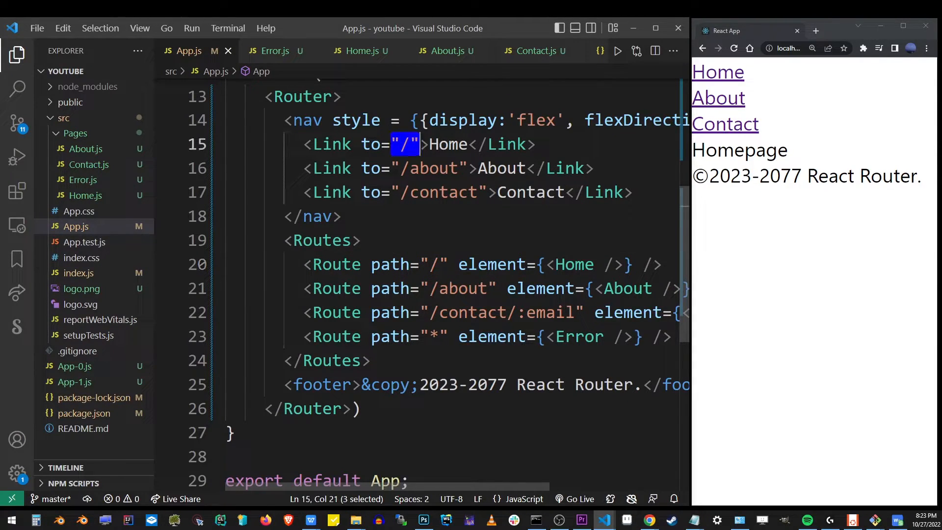
double_click(458, 289)
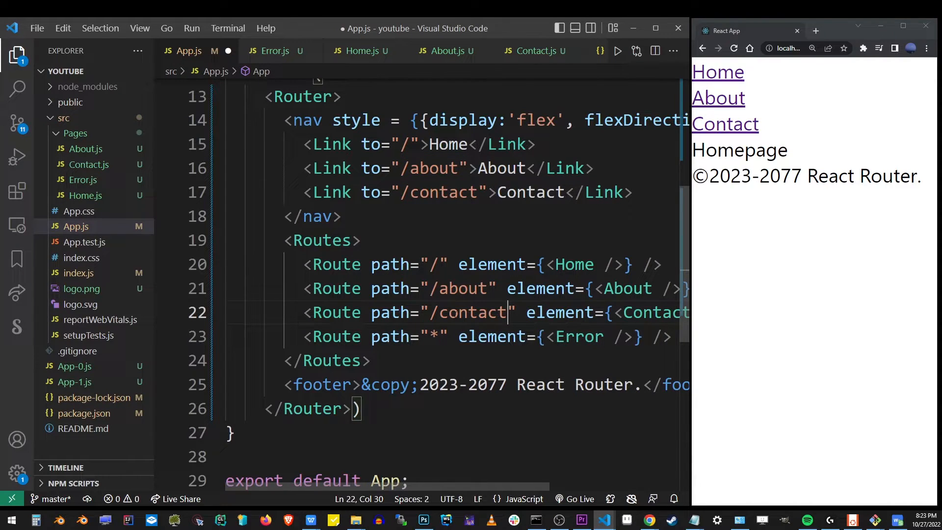
double_click(444, 193)
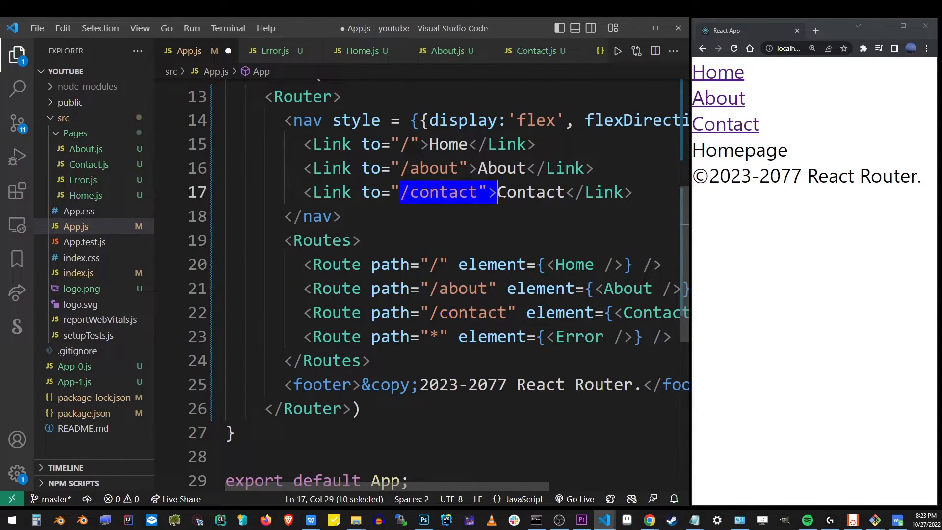
scroll(left, 3)
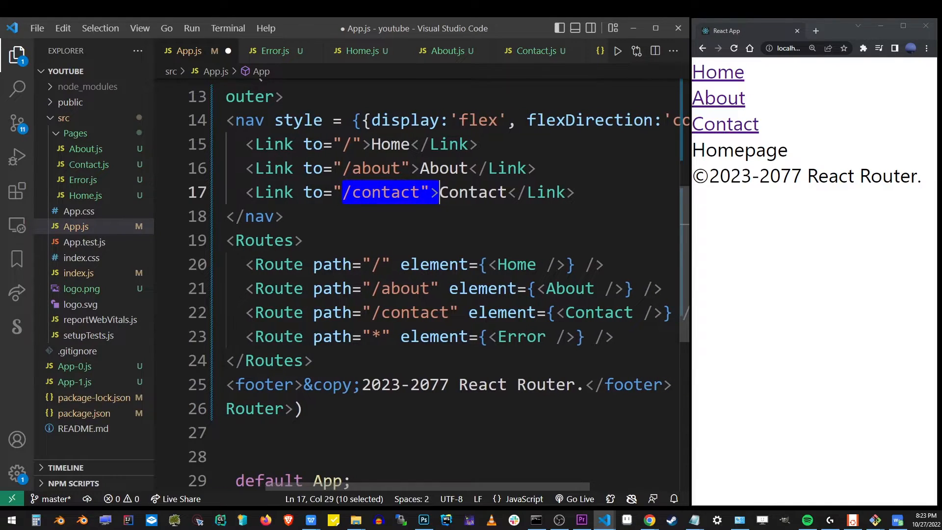
click(332, 264)
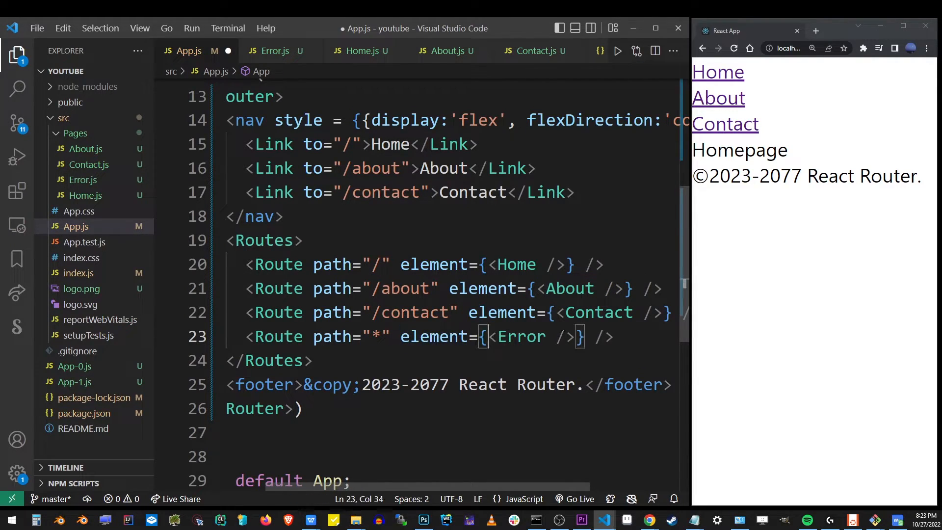
Check the Error component's export in Error.js, then return to App.js.
click(83, 179)
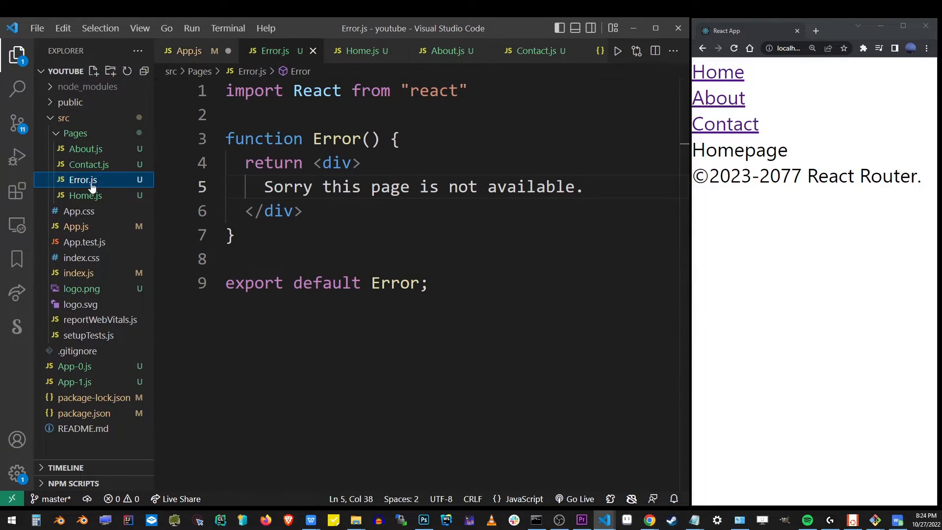
click(426, 283)
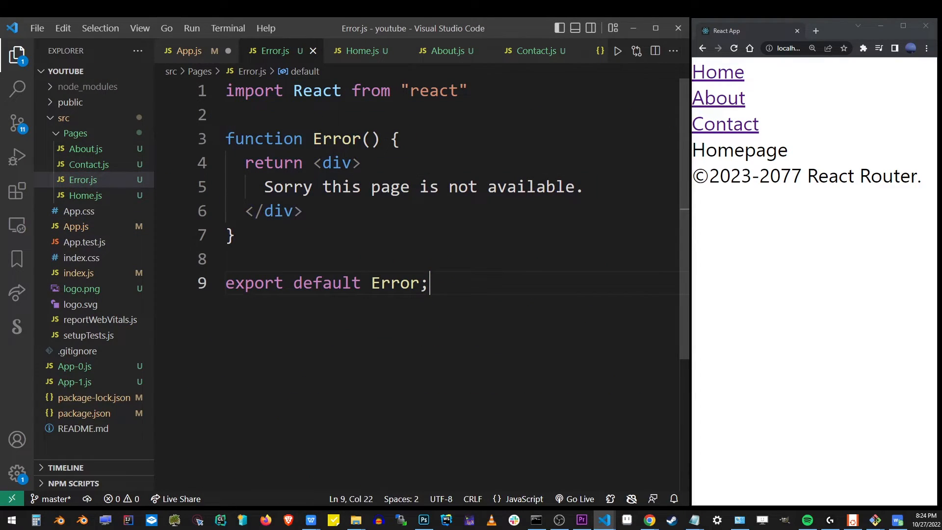
double_click(394, 283)
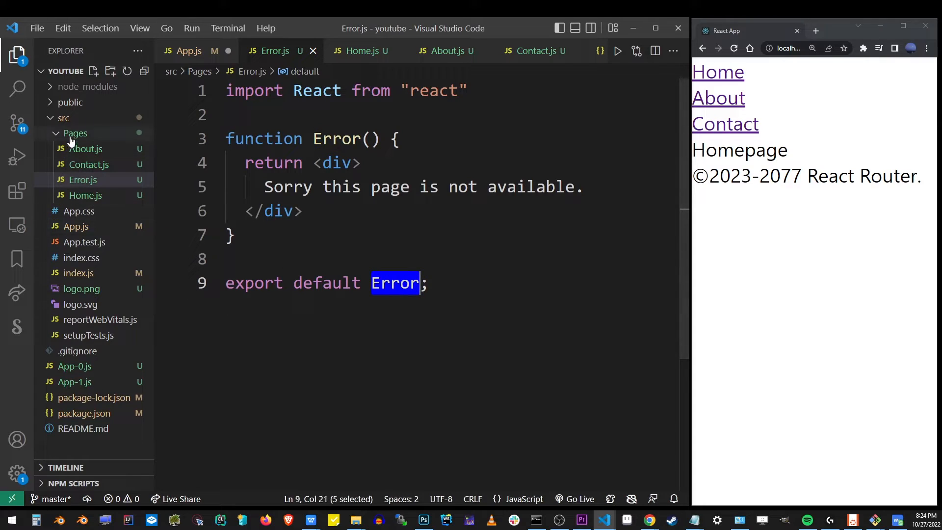
click(184, 51)
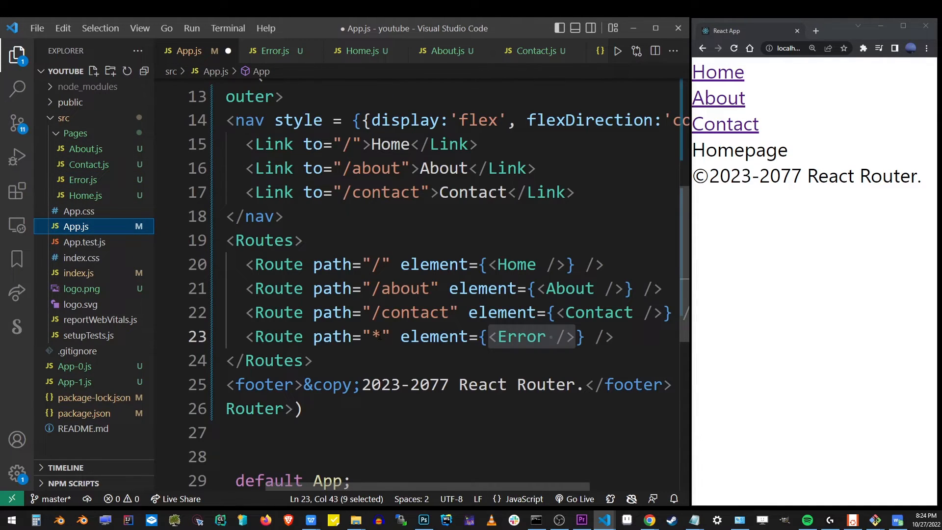
Review the Routes block for home, about, /contact and catch-all Error, then save.
scroll(up, 3)
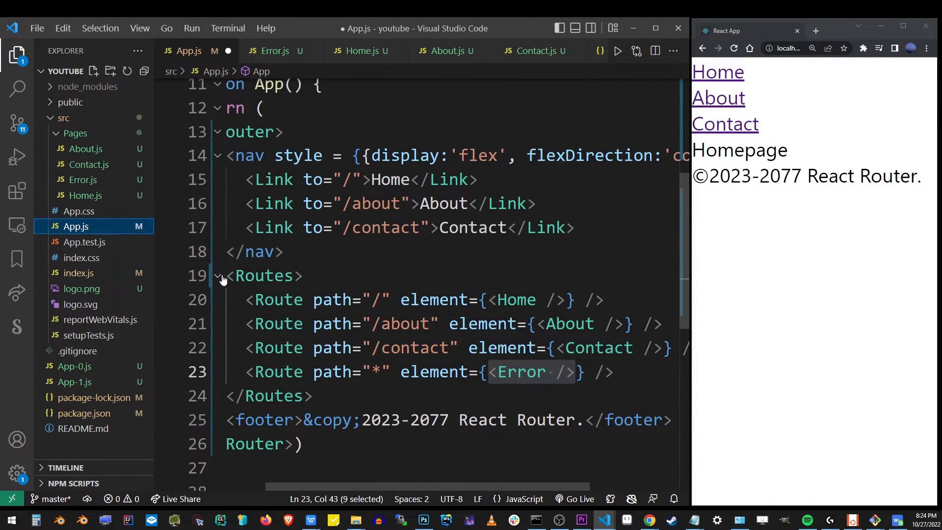
click(284, 252)
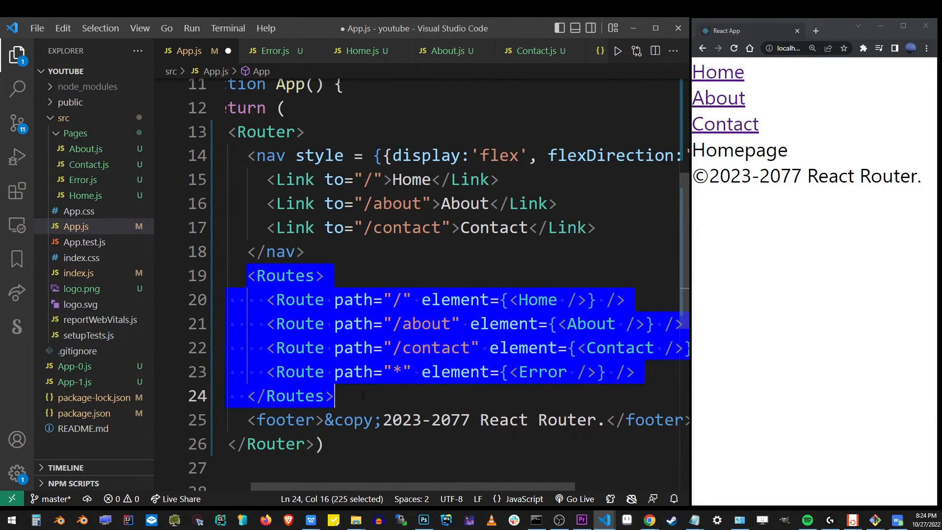
click(257, 420)
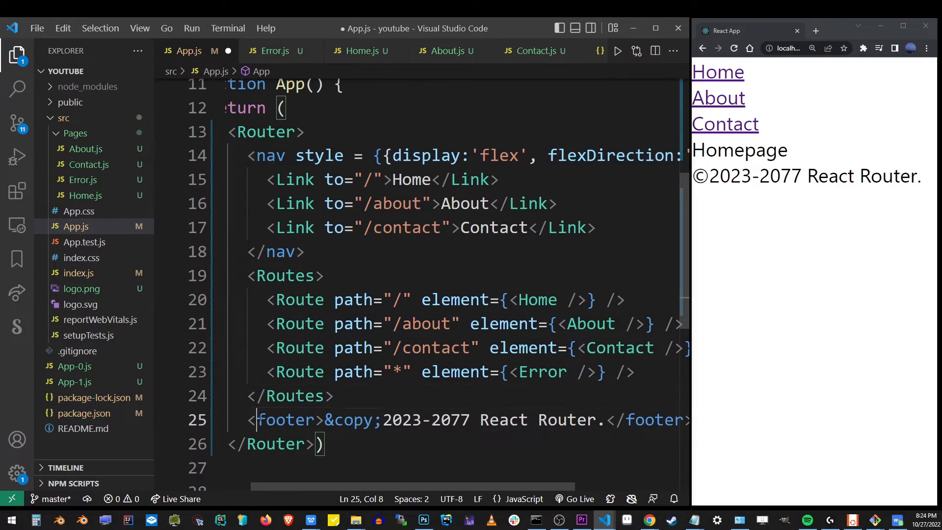
click(479, 347)
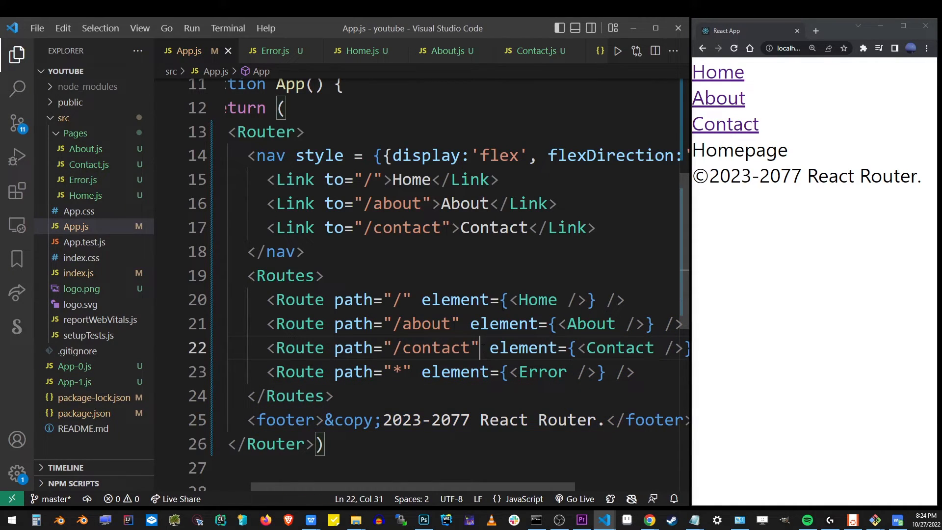
click(717, 97)
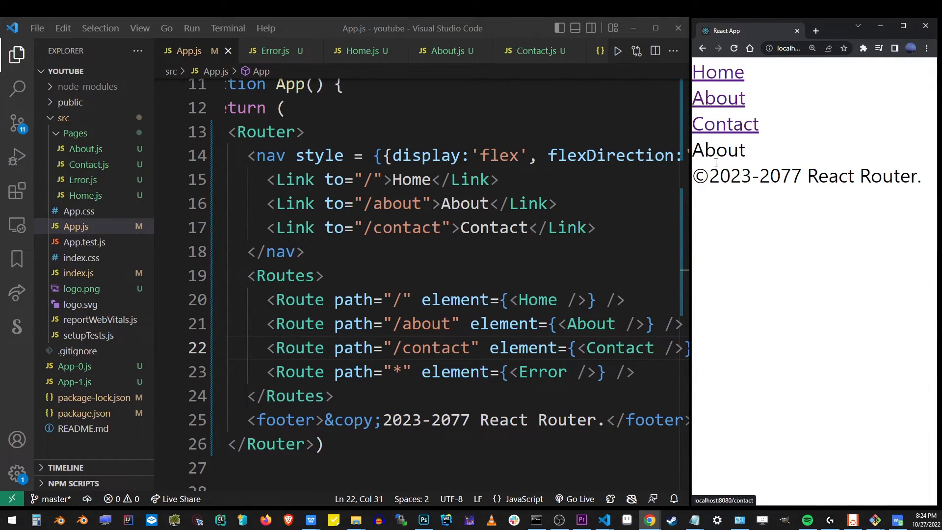
click(717, 72)
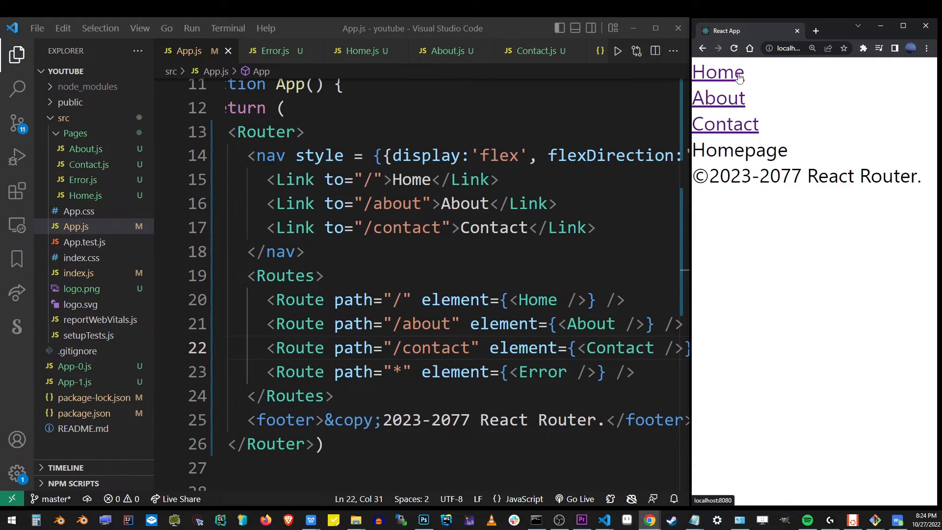
click(724, 123)
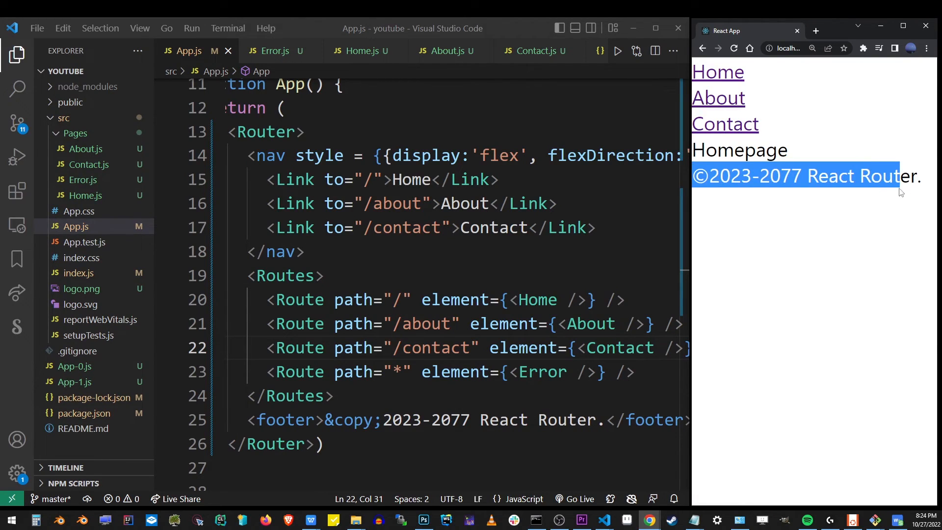
double_click(541, 371)
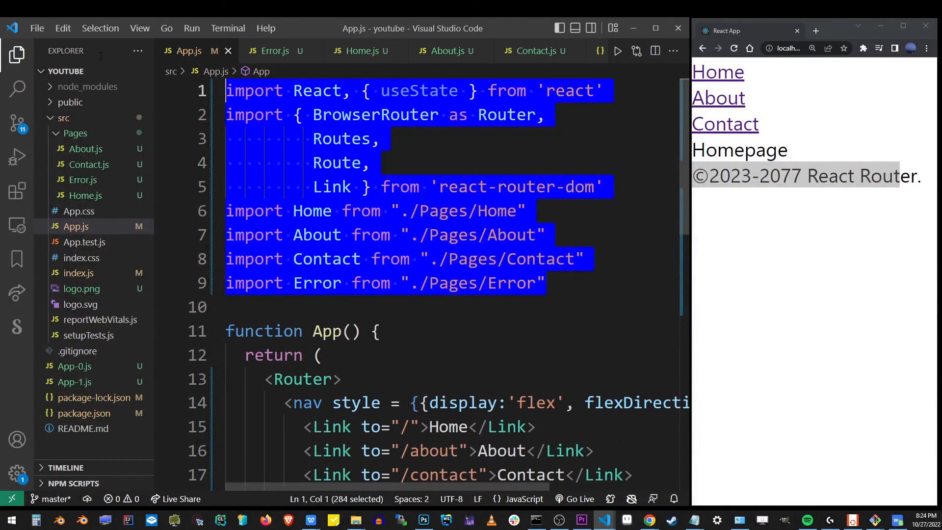
click(389, 186)
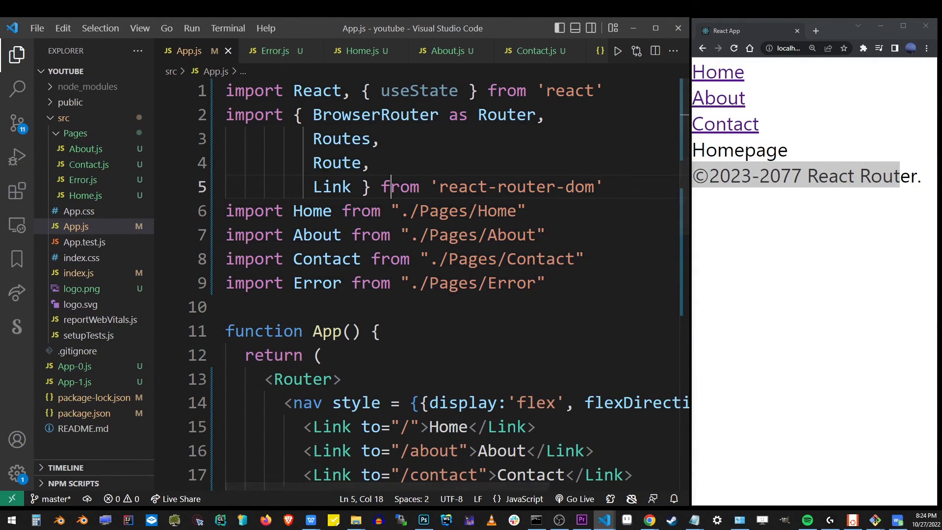